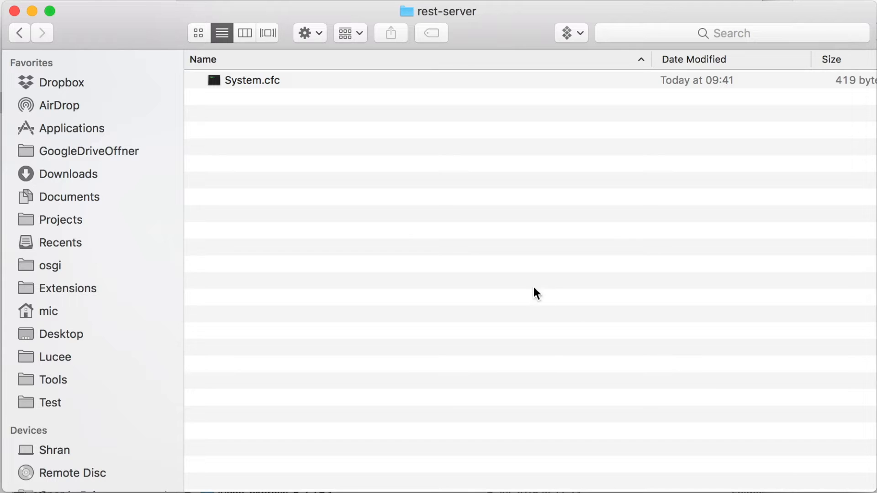
{"action": "mouse_move", "coordinate": [266, 94]}
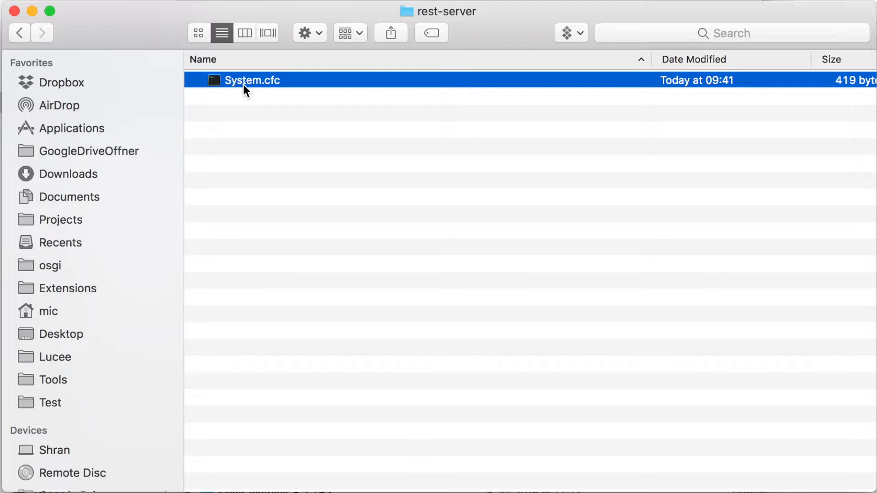
- Bring up the context actions for System.cfc in the rest-server folder
{"action": "right_click", "coordinate": [244, 85]}
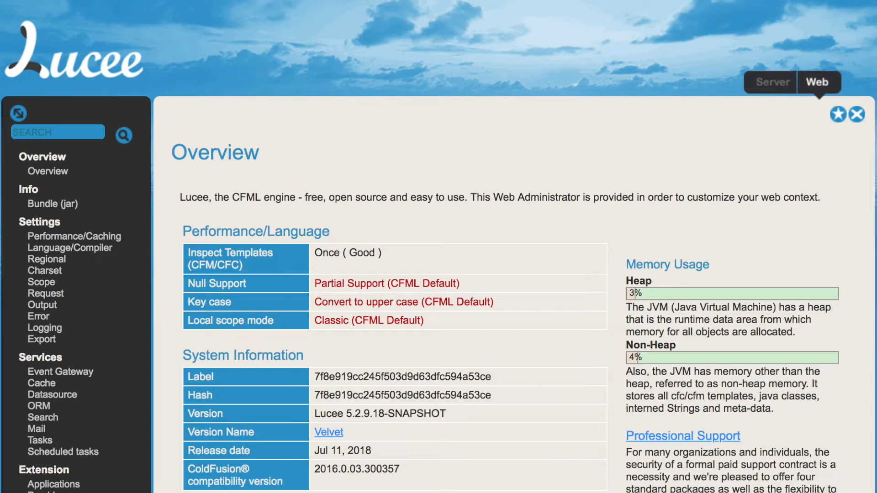
{"action": "mouse_move", "coordinate": [200, 3]}
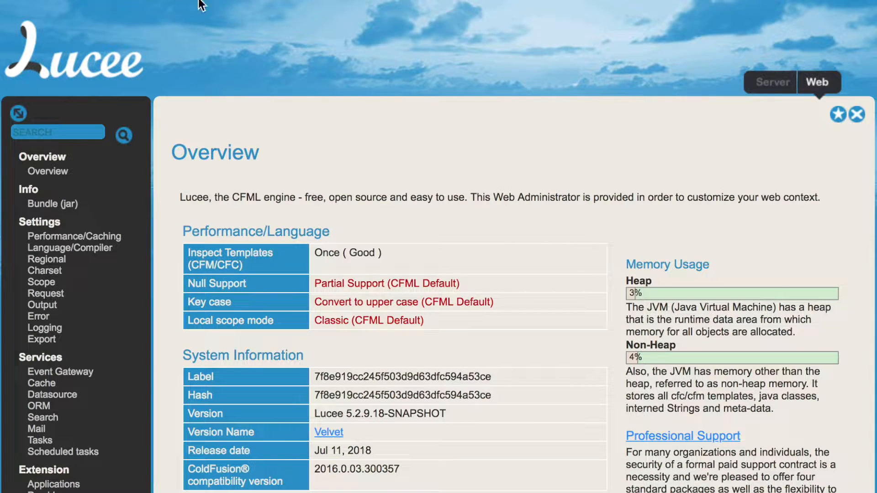
- Reach the Rest page under Archives & Resources in Lucee Administrator
{"action": "scroll", "scroll_direction": "down", "scroll_amount": 3}
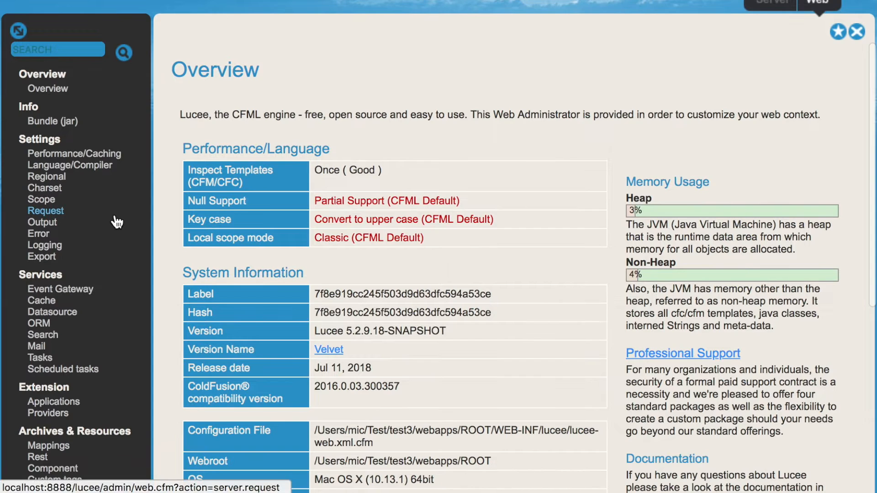
{"action": "scroll", "scroll_direction": "down", "scroll_amount": 3}
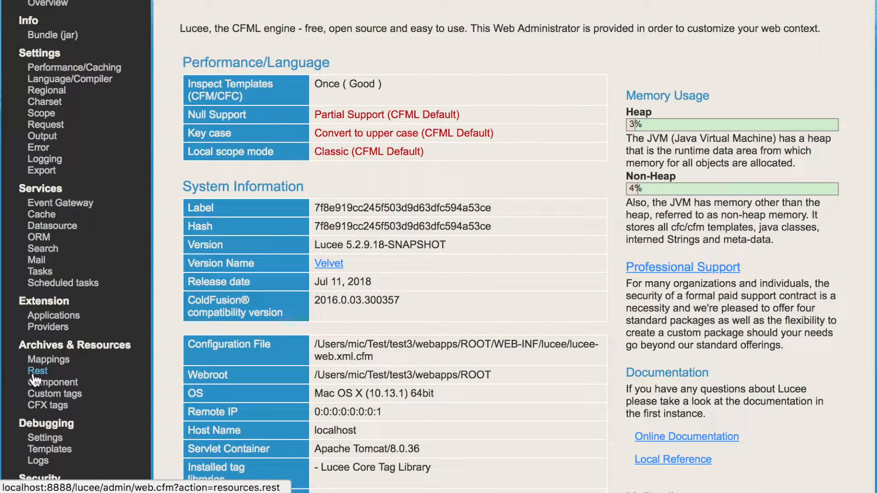
{"action": "left_click", "coordinate": [37, 371]}
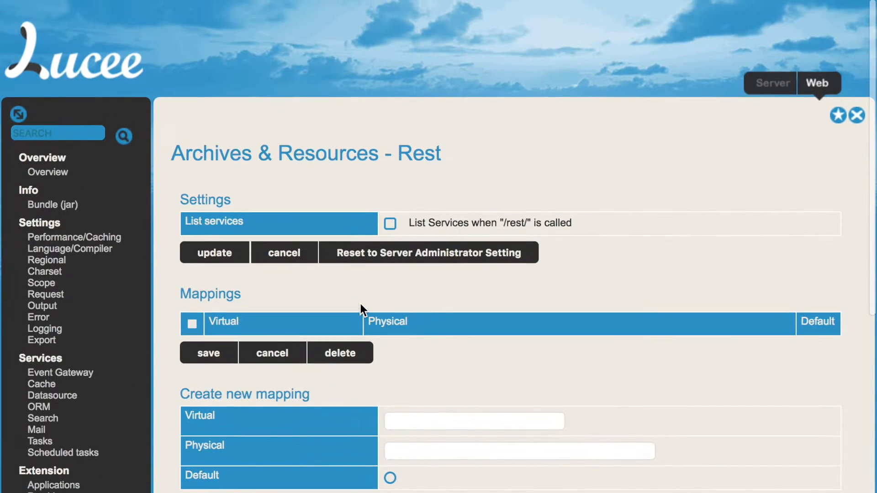
{"action": "scroll", "scroll_direction": "down", "scroll_amount": 3}
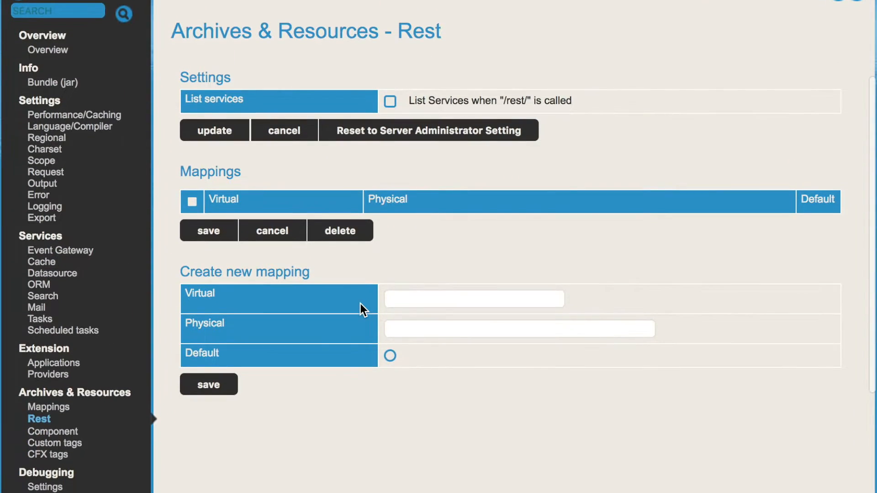
- Save a new REST mapping with virtual /metrics pointing to the rest-server folder
{"action": "left_click", "coordinate": [474, 299]}
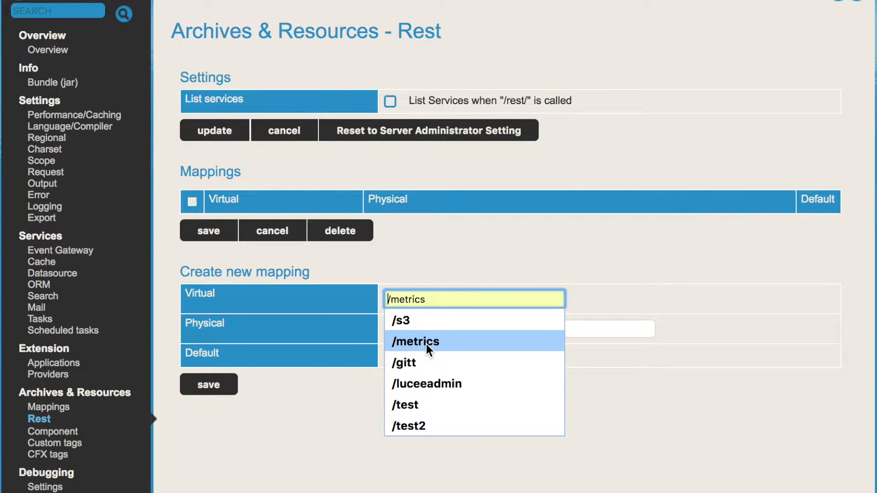
{"action": "left_click", "coordinate": [418, 341]}
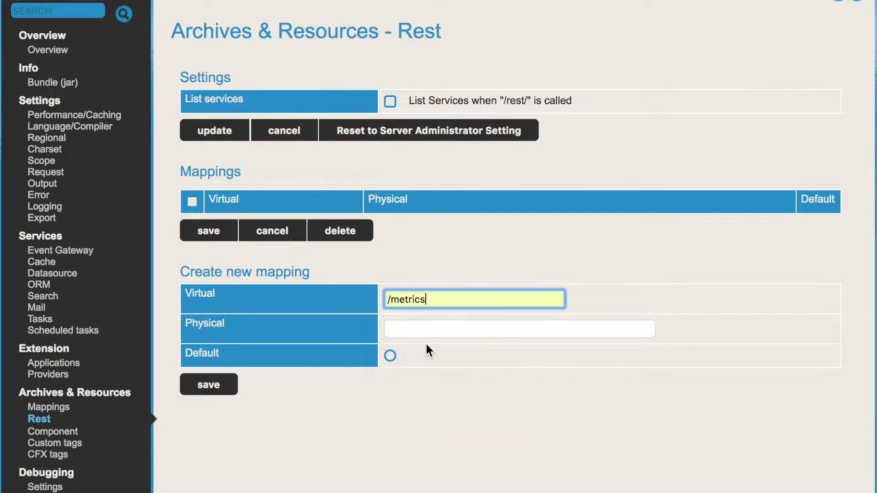
{"action": "left_click", "coordinate": [520, 329]}
{"action": "type", "text": "/Users/mic/Test/test3/webapps/ROOT/video/rest-server/"}
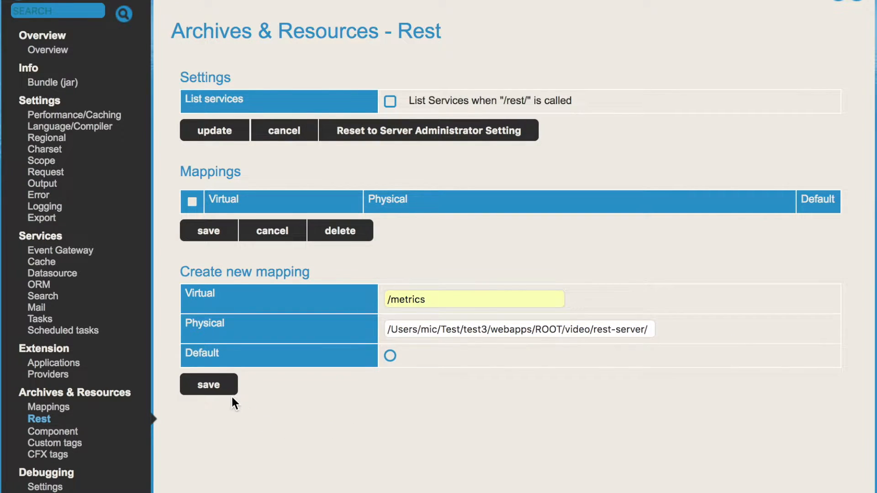
{"action": "mouse_move", "coordinate": [363, 351]}
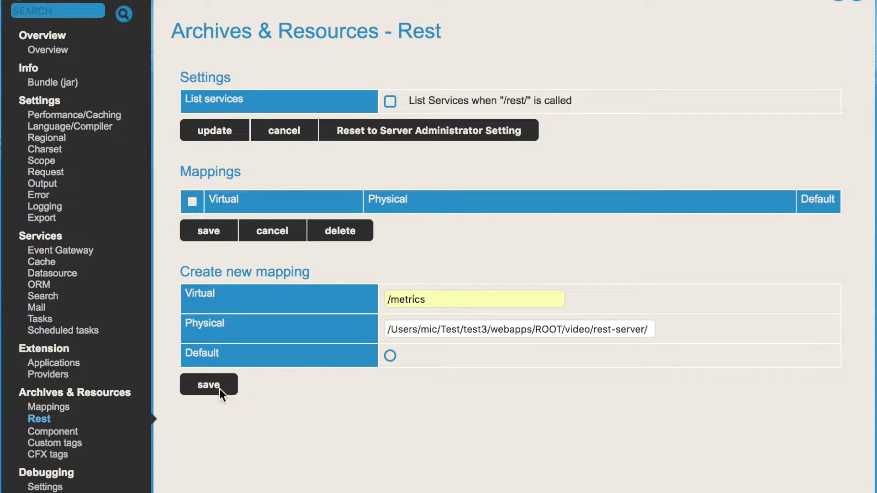
{"action": "left_click", "coordinate": [208, 384]}
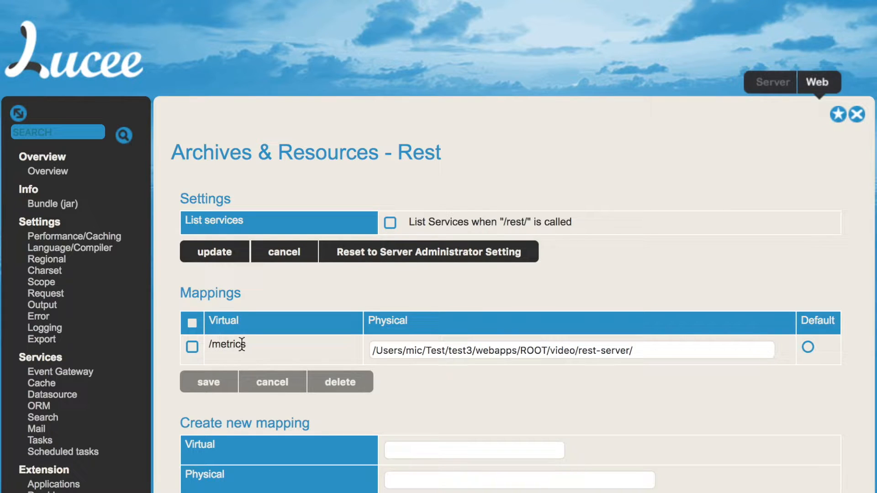
{"action": "mouse_move", "coordinate": [594, 343]}
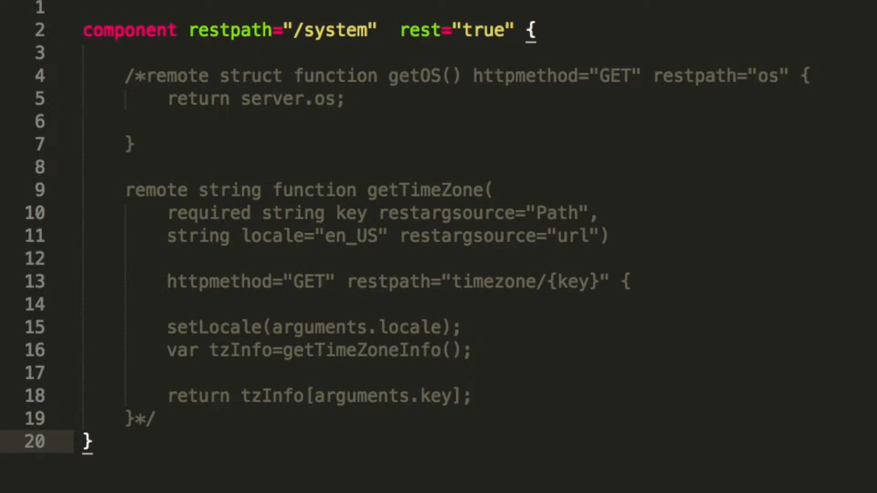
{"action": "mouse_move", "coordinate": [188, 59]}
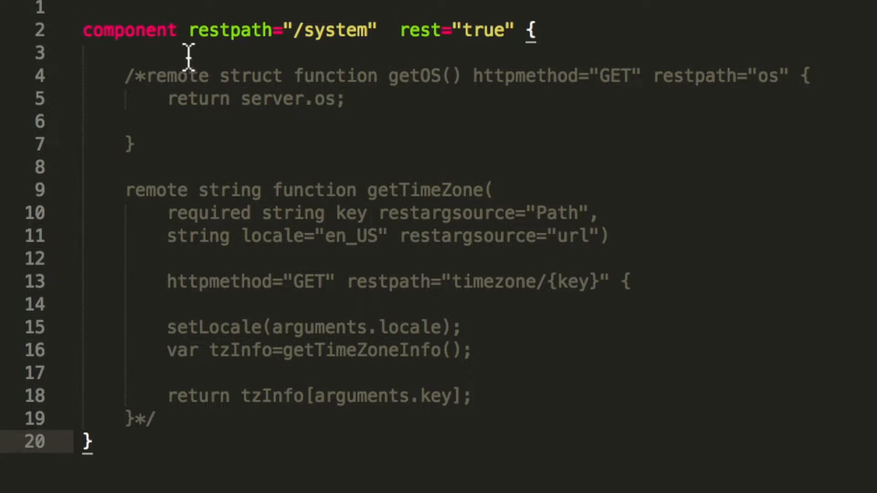
{"action": "mouse_move", "coordinate": [289, 41]}
{"action": "type", "text": "/*"}
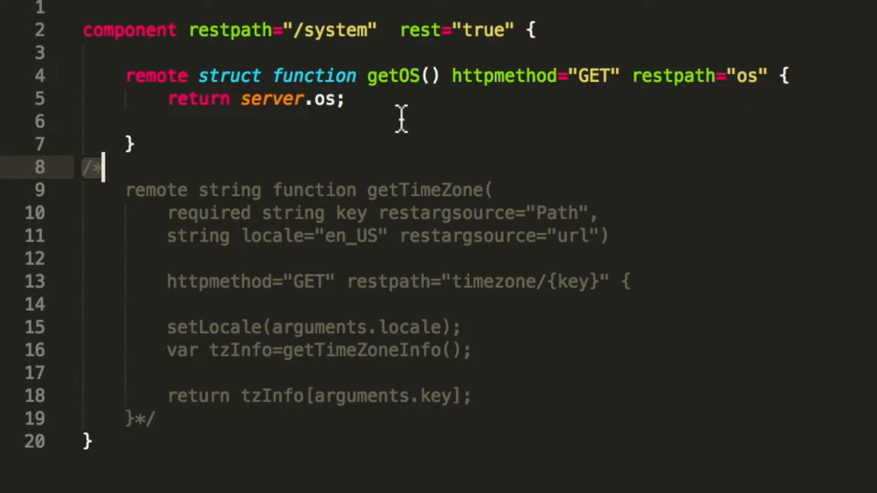
{"action": "mouse_move", "coordinate": [324, 73]}
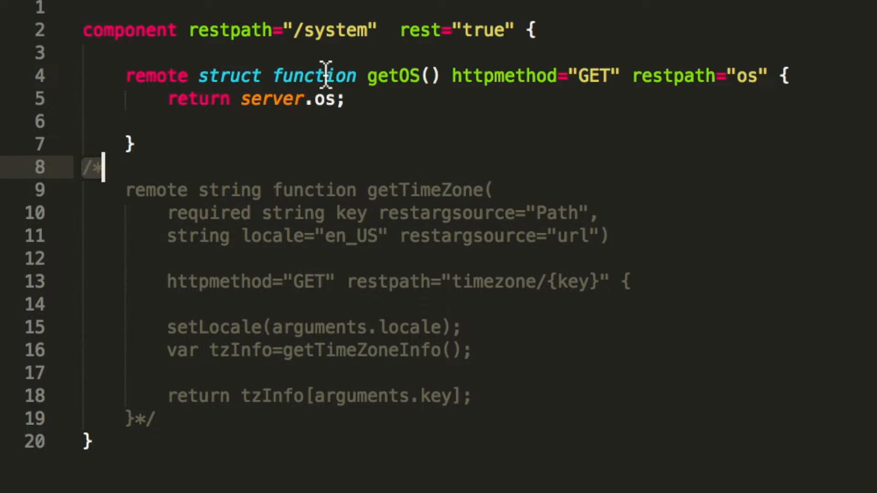
{"action": "mouse_move", "coordinate": [737, 76]}
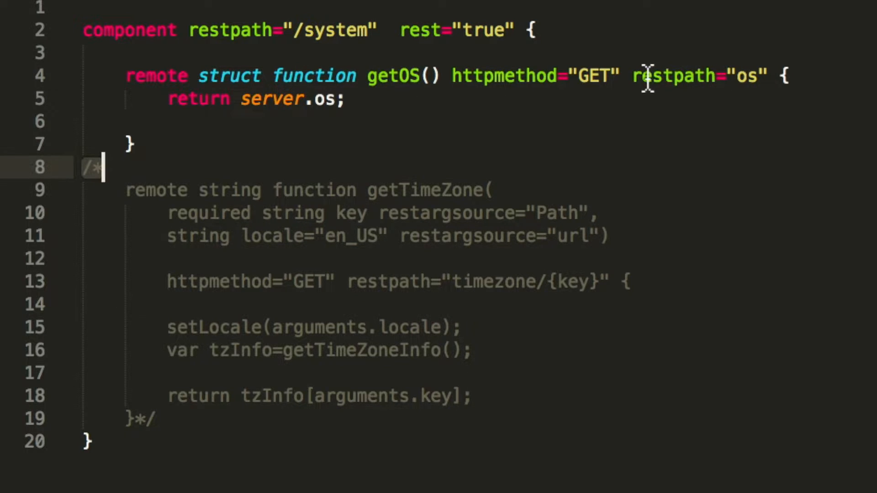
{"action": "mouse_move", "coordinate": [693, 77]}
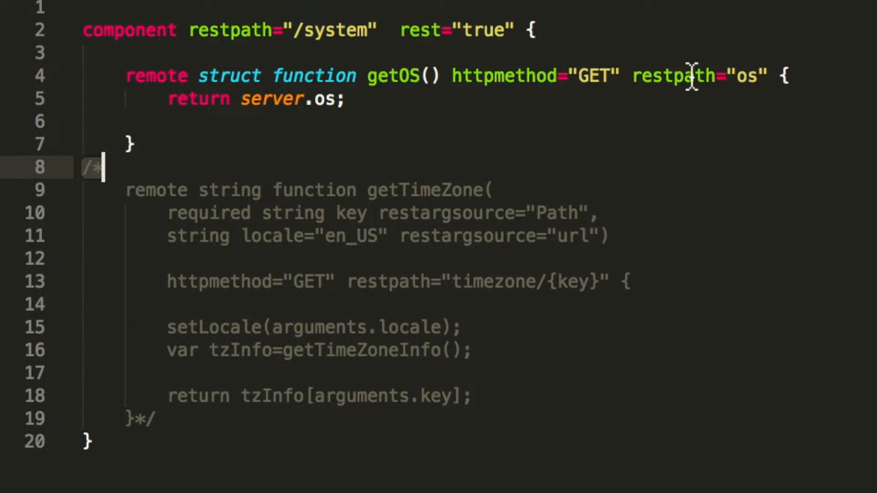
{"action": "mouse_move", "coordinate": [701, 82]}
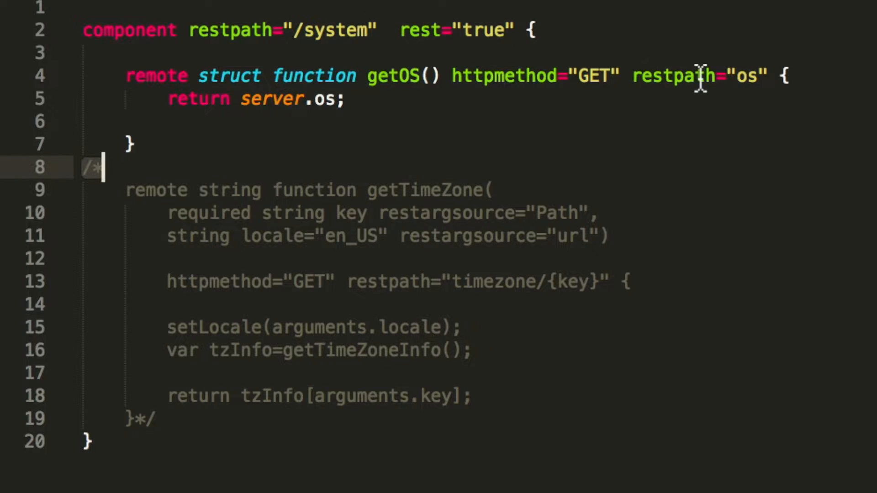
{"action": "mouse_move", "coordinate": [704, 90]}
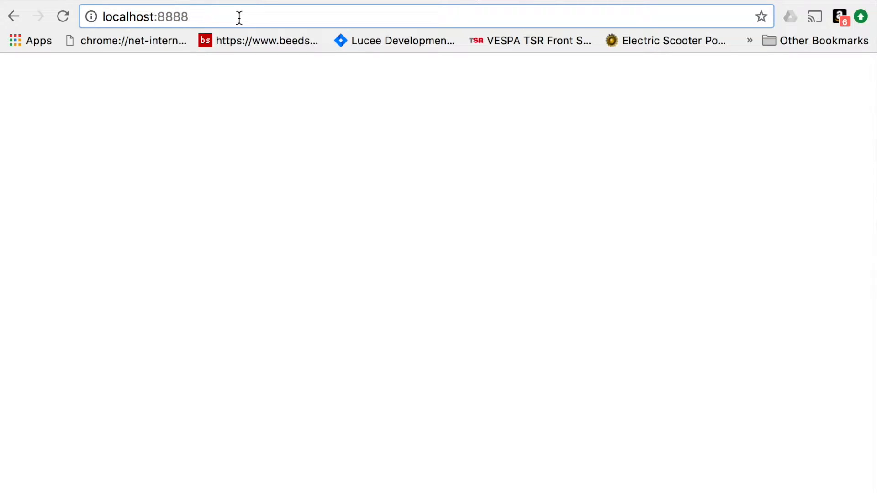
- Request localhost:8888/rest/metrics/system/timezone/id and review the Tomcat resource-not-available error
{"action": "type", "text": "/rest/metrics/system/"}
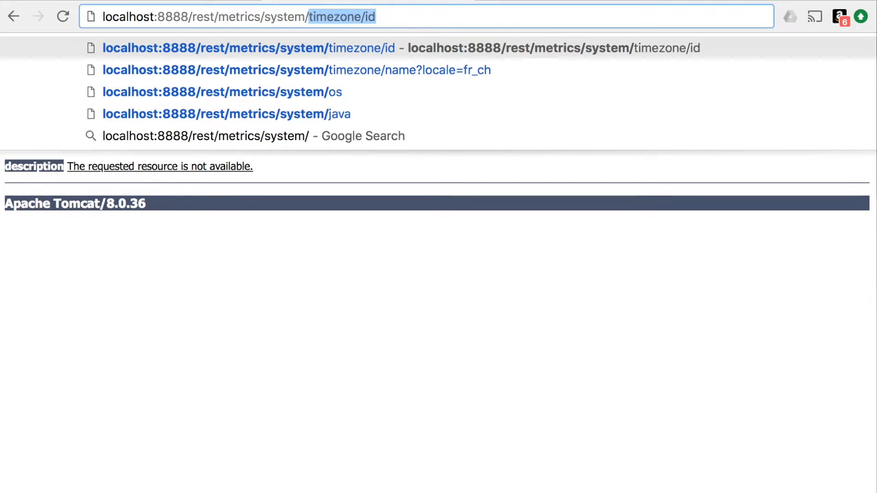
{"action": "left_click", "coordinate": [222, 91]}
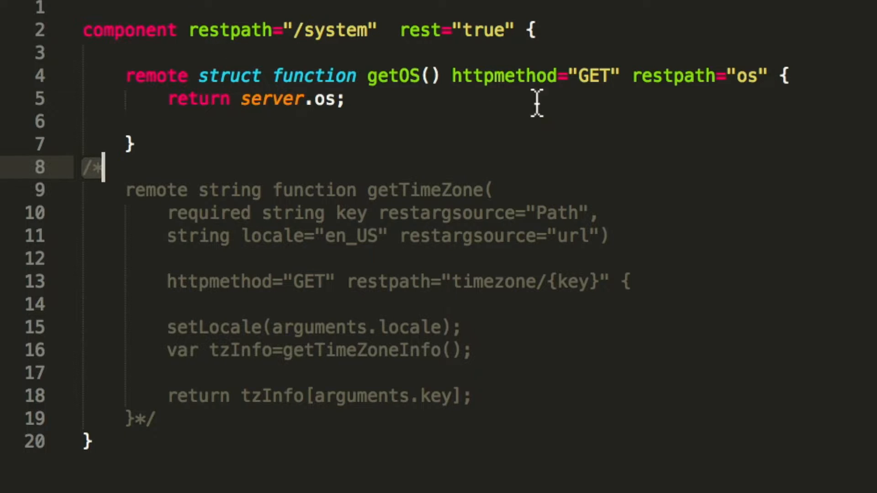
{"action": "mouse_move", "coordinate": [449, 108]}
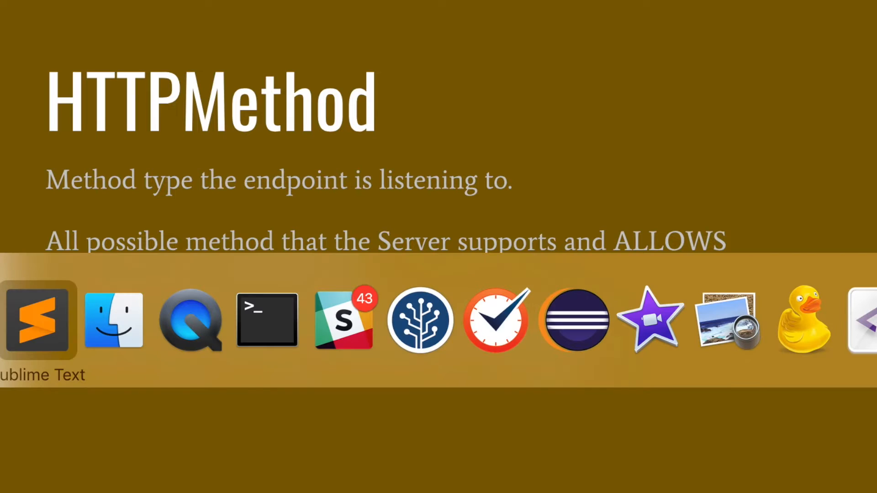
- Place the cursor in System.cfc near the commented-out getTimeZone block
{"action": "left_click", "coordinate": [35, 321]}
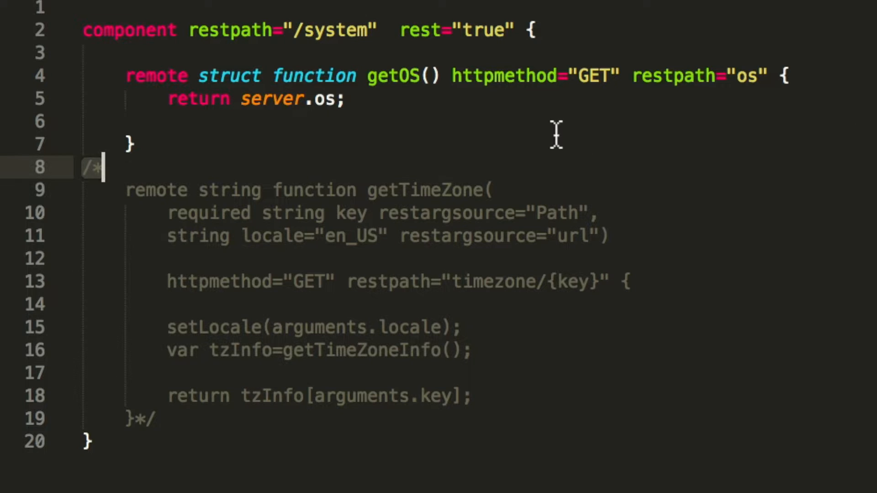
{"action": "mouse_move", "coordinate": [497, 75]}
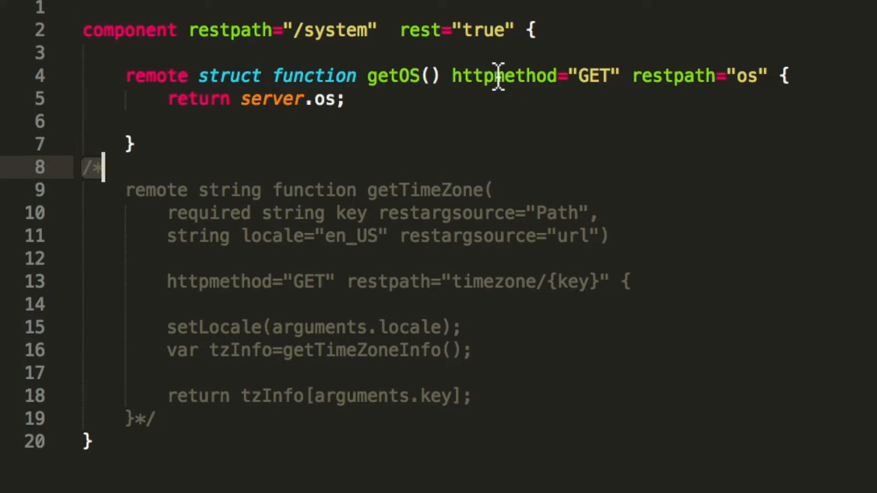
{"action": "mouse_move", "coordinate": [590, 85]}
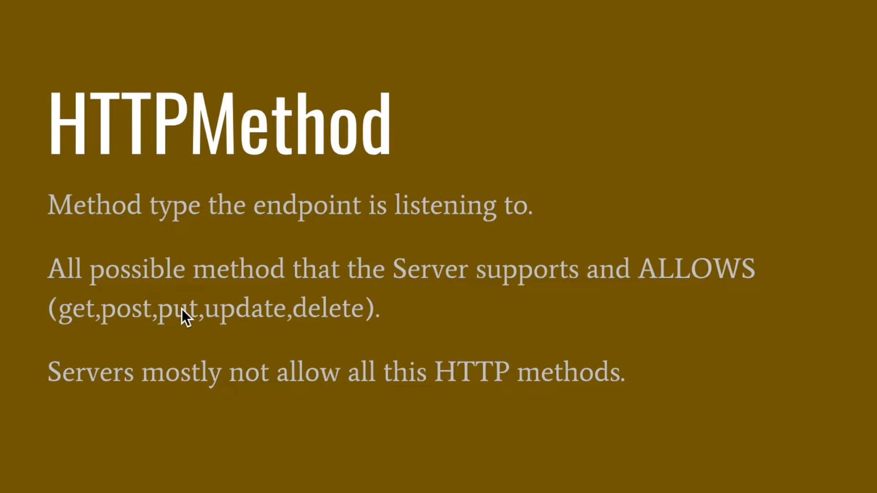
{"action": "mouse_move", "coordinate": [247, 318]}
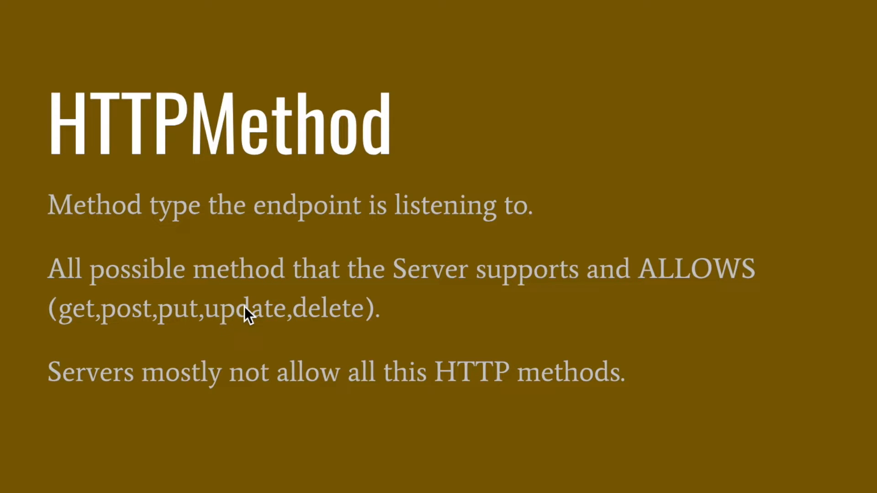
{"action": "mouse_move", "coordinate": [216, 332]}
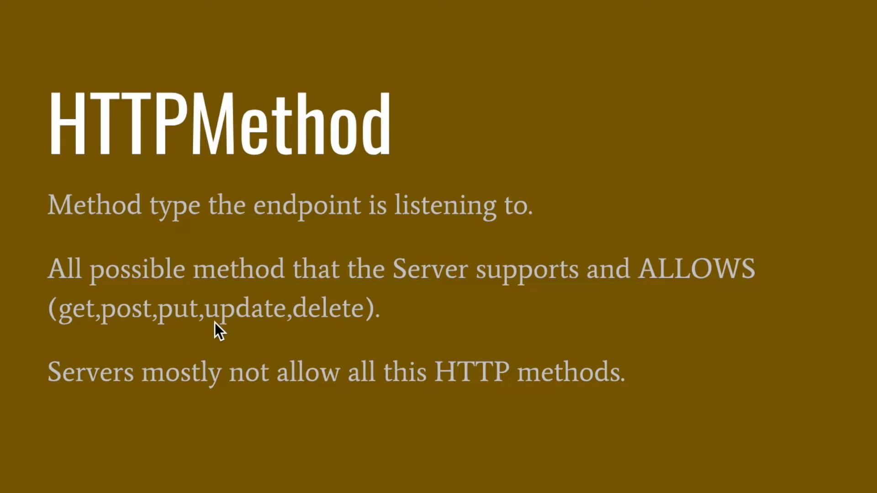
{"action": "mouse_move", "coordinate": [327, 326]}
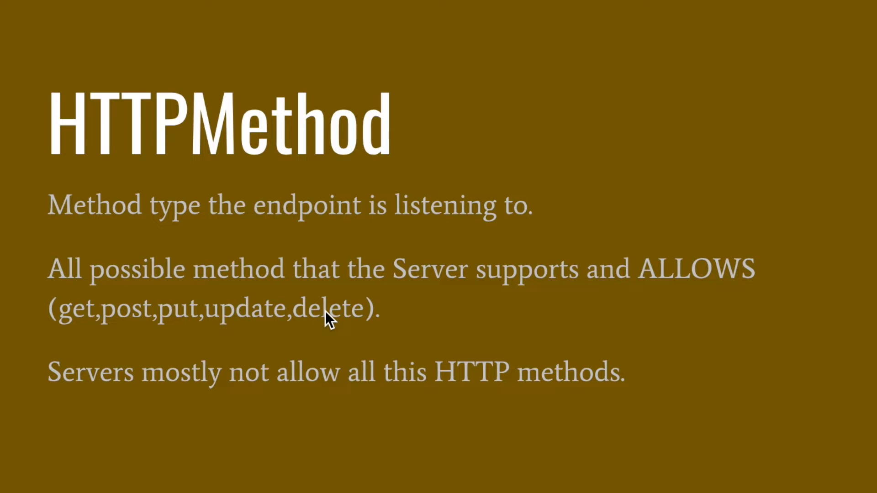
{"action": "mouse_move", "coordinate": [313, 331]}
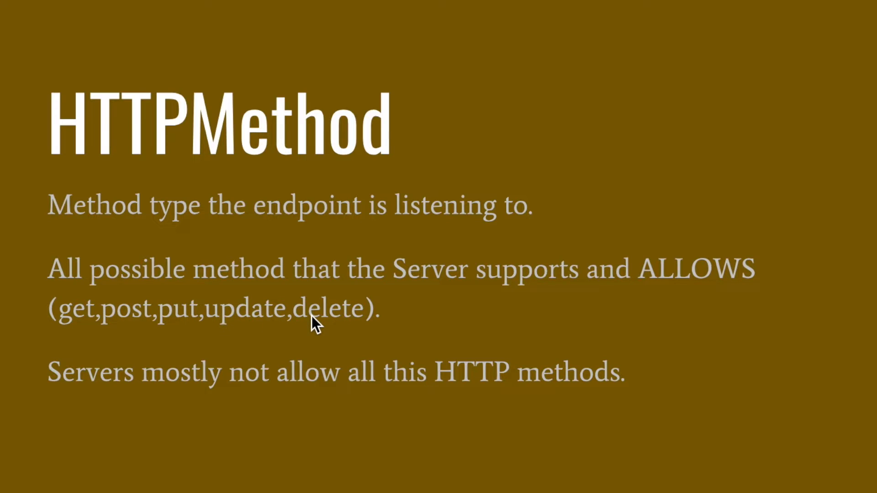
{"action": "mouse_move", "coordinate": [145, 326]}
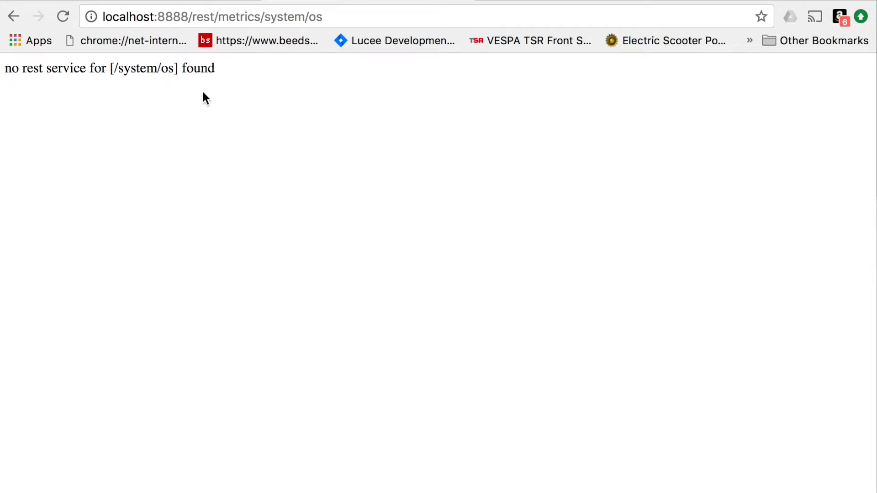
{"action": "mouse_move", "coordinate": [201, 80]}
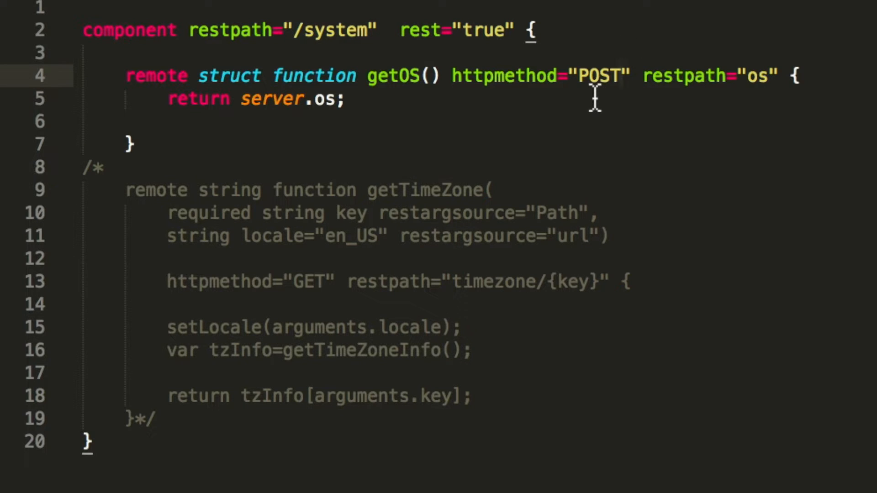
{"action": "type", "text": "GE"}
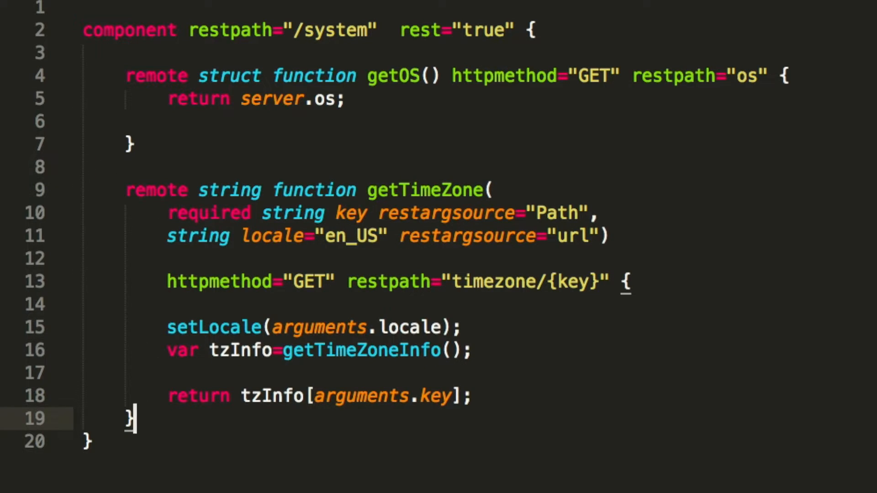
{"action": "mouse_move", "coordinate": [473, 192]}
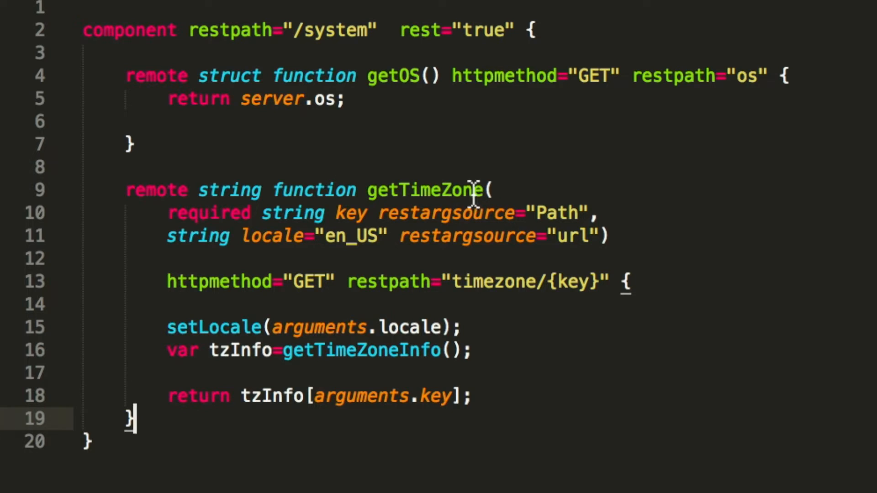
{"action": "mouse_move", "coordinate": [441, 233]}
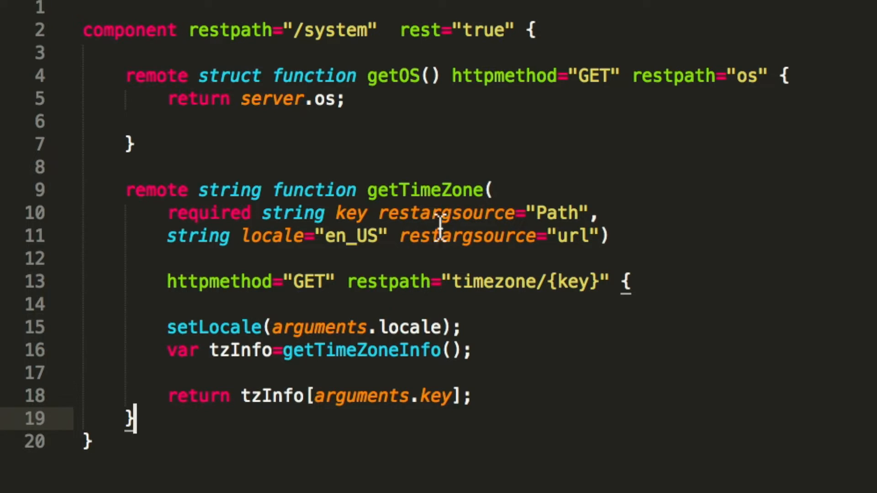
{"action": "mouse_move", "coordinate": [508, 282]}
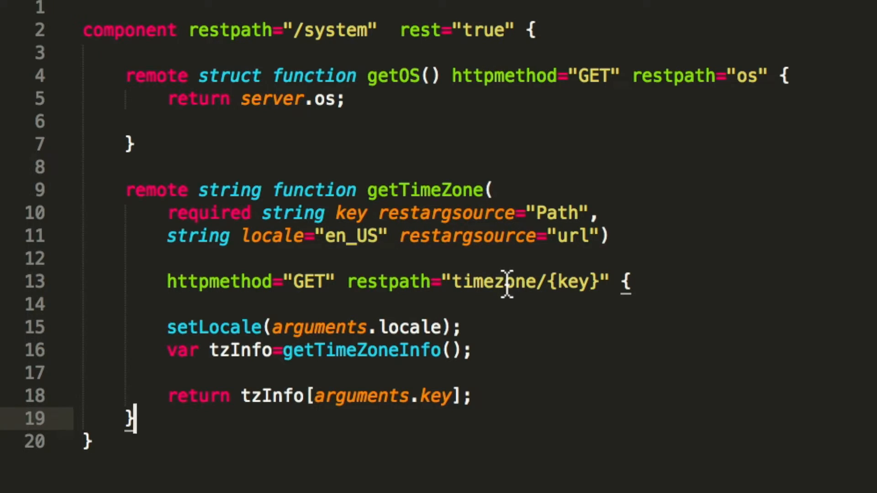
{"action": "mouse_move", "coordinate": [508, 261]}
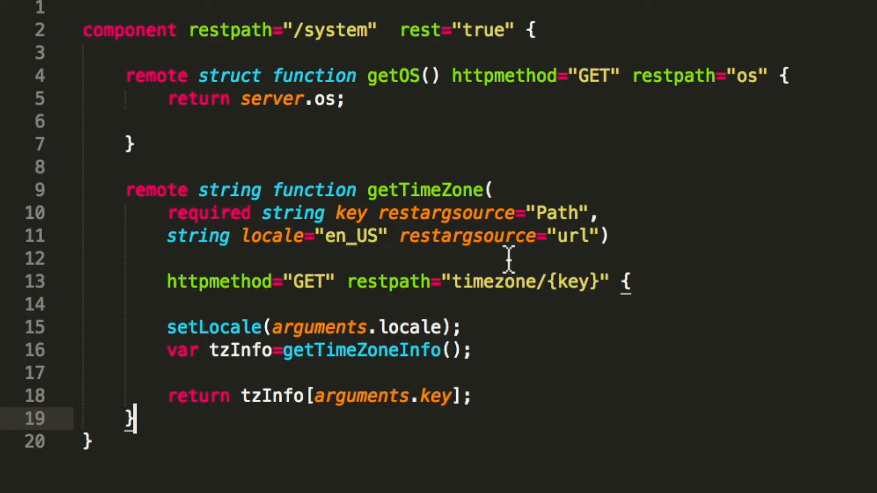
{"action": "mouse_move", "coordinate": [706, 78]}
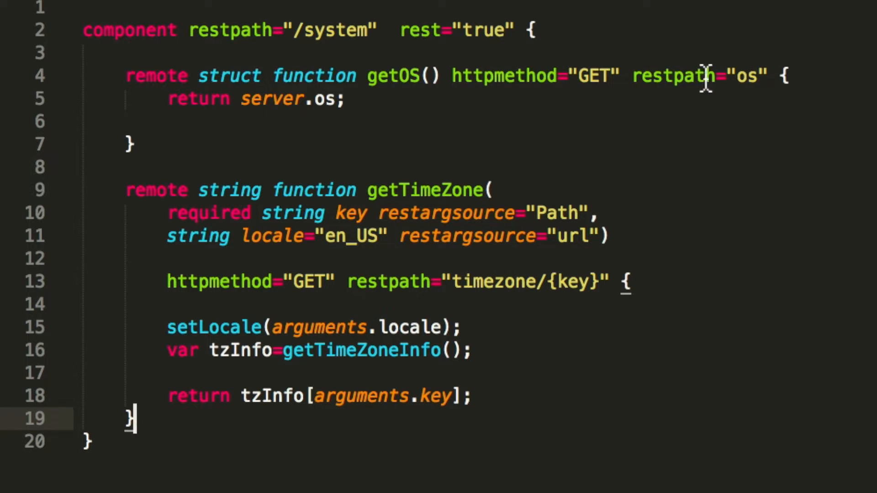
{"action": "mouse_move", "coordinate": [604, 232]}
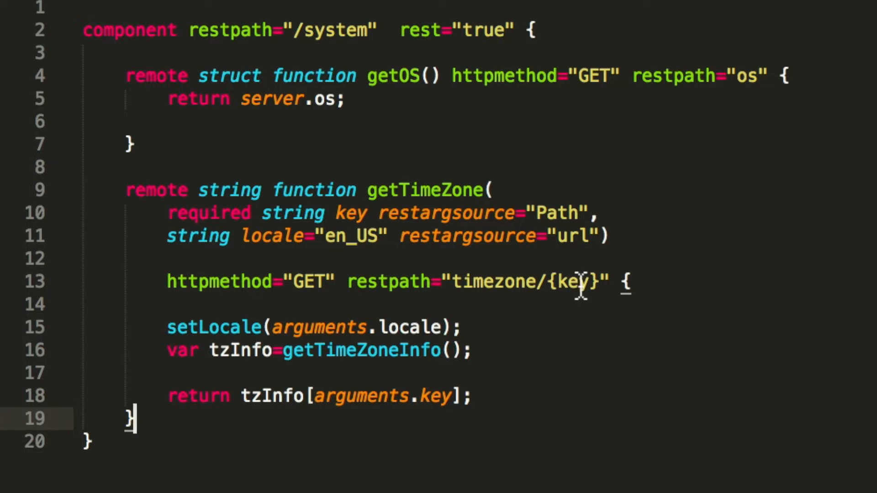
{"action": "mouse_move", "coordinate": [495, 261]}
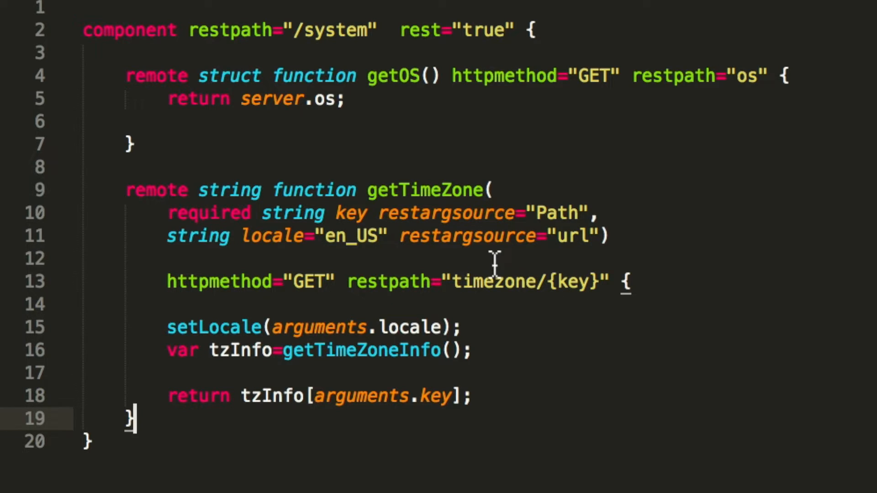
{"action": "mouse_move", "coordinate": [472, 262]}
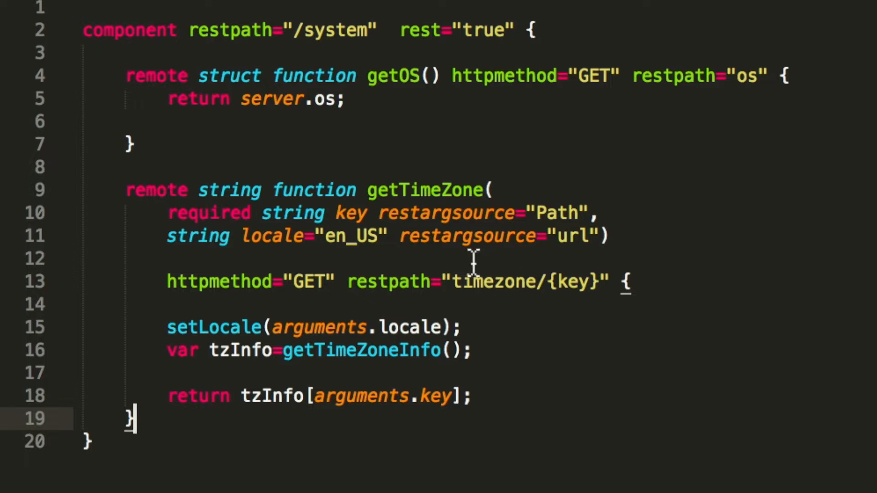
{"action": "mouse_move", "coordinate": [401, 190]}
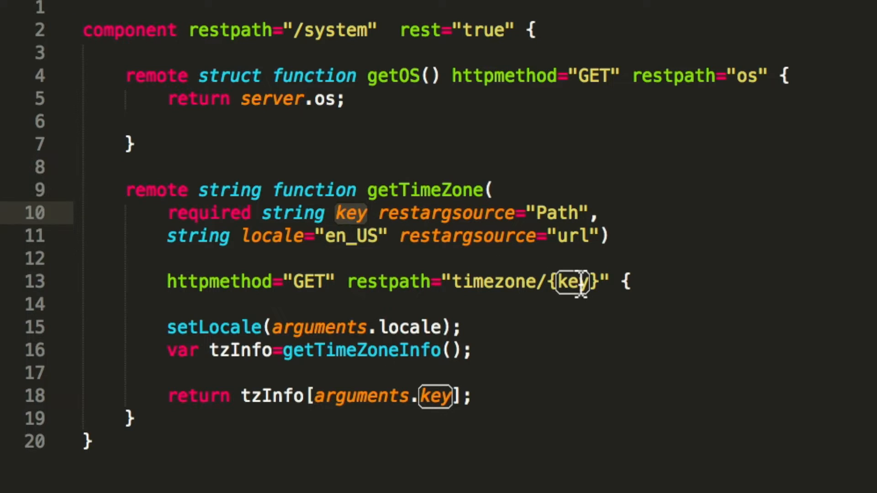
{"action": "mouse_move", "coordinate": [472, 218]}
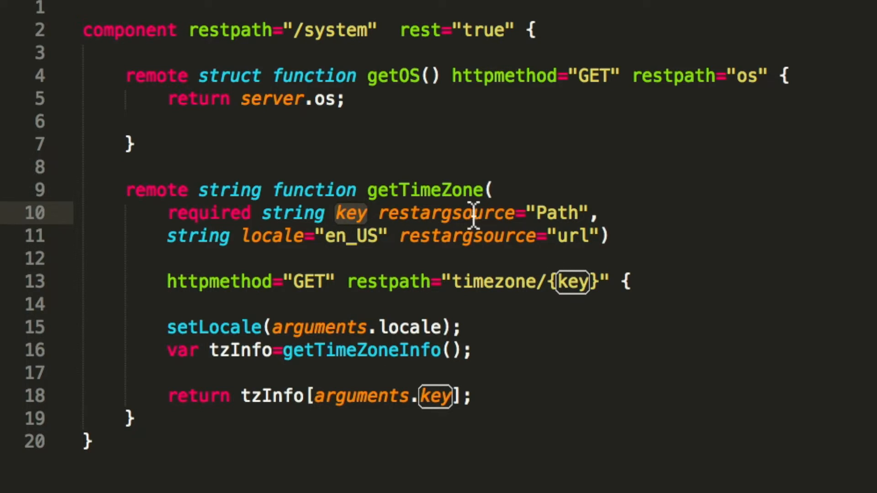
{"action": "mouse_move", "coordinate": [527, 219]}
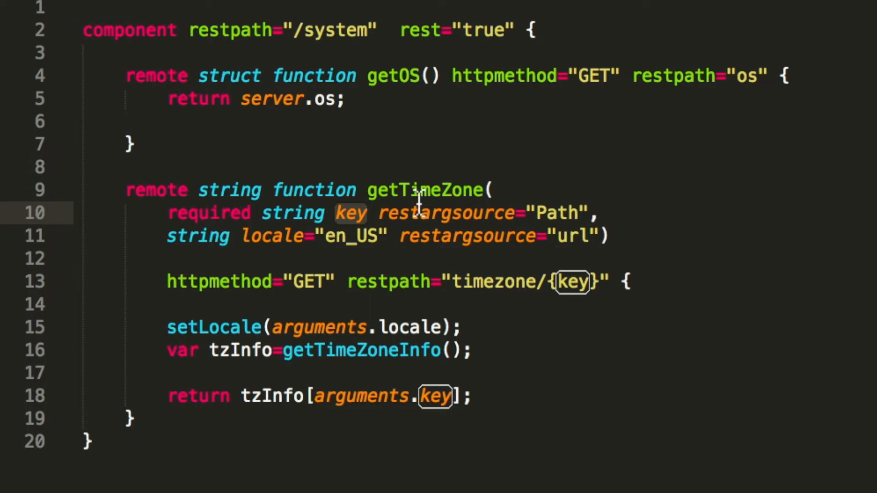
{"action": "mouse_move", "coordinate": [549, 212]}
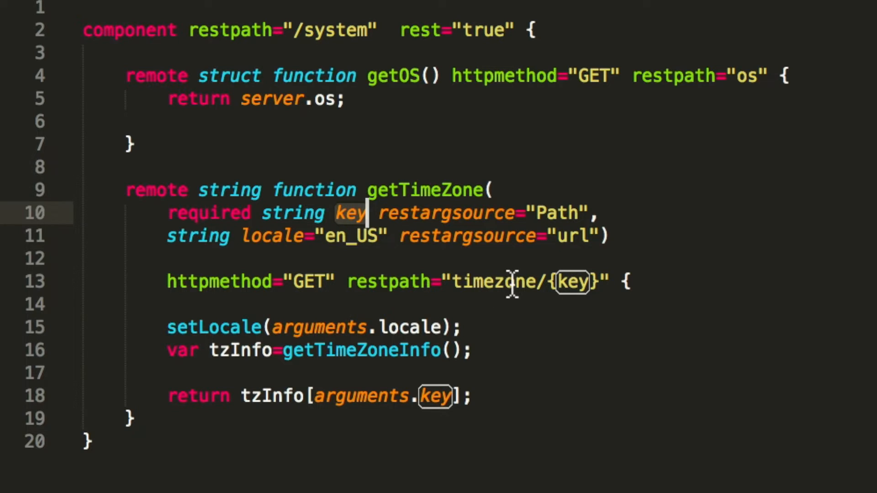
{"action": "mouse_move", "coordinate": [567, 281]}
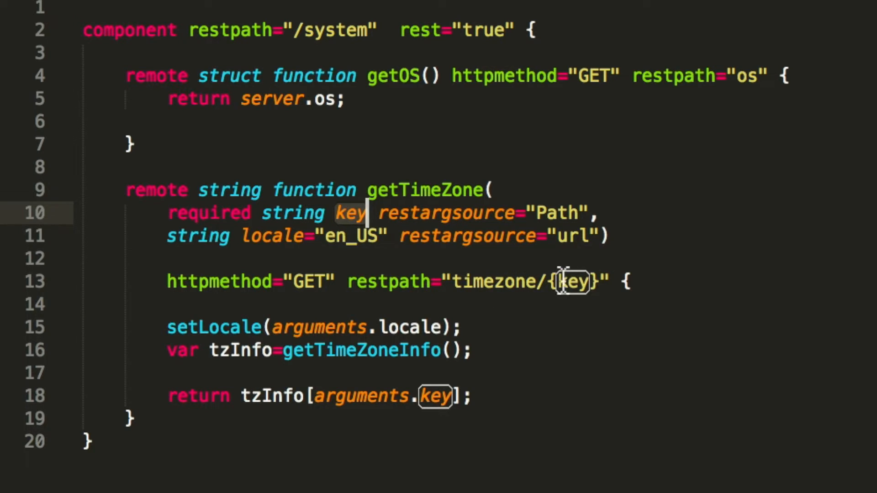
{"action": "mouse_move", "coordinate": [559, 302]}
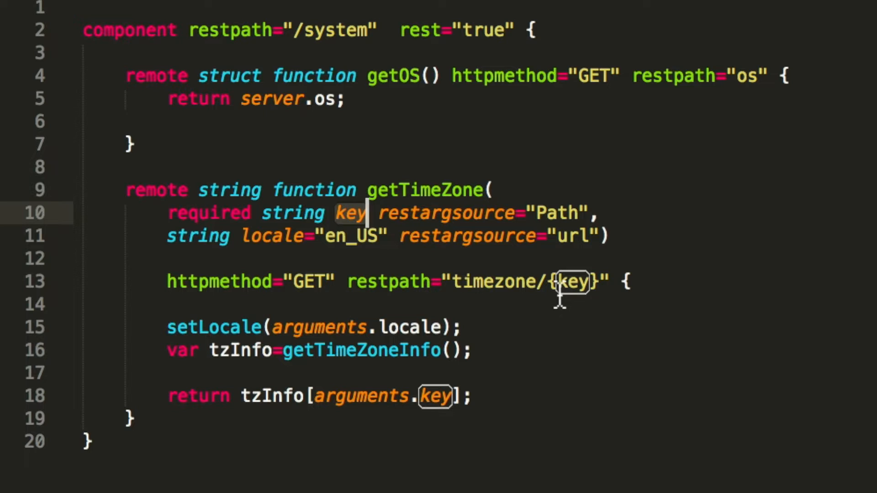
{"action": "mouse_move", "coordinate": [568, 282]}
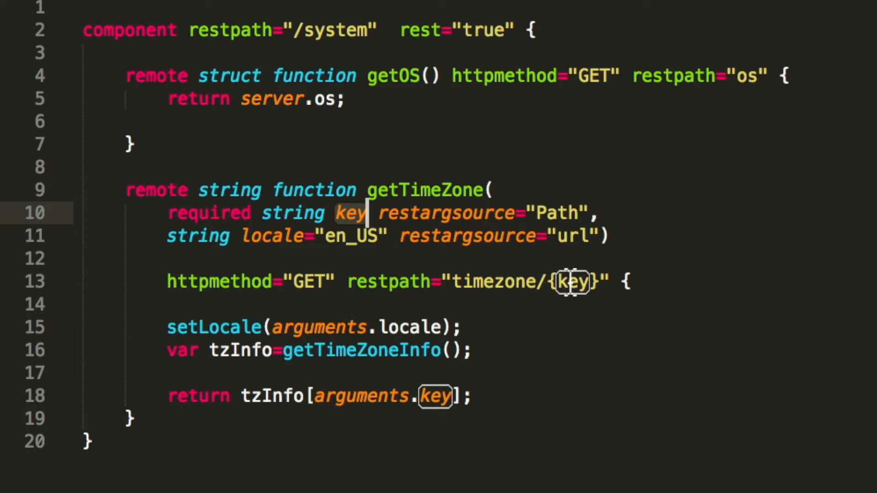
{"action": "mouse_move", "coordinate": [507, 300]}
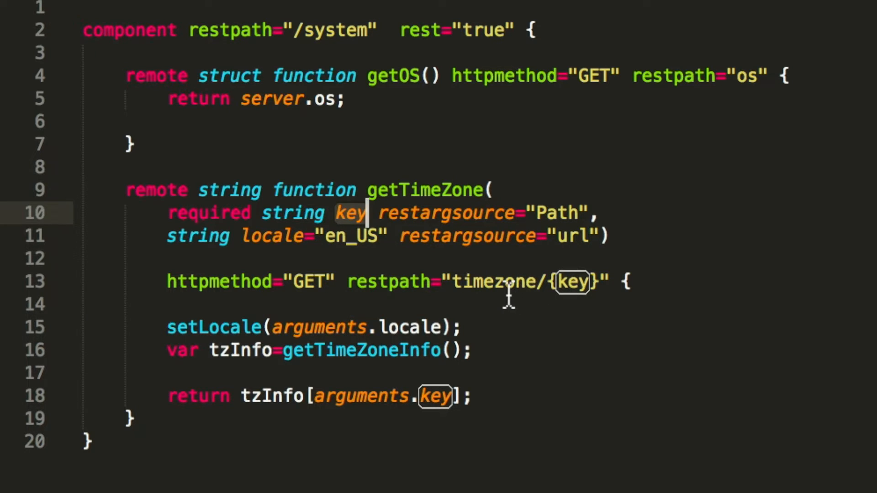
{"action": "mouse_move", "coordinate": [418, 231]}
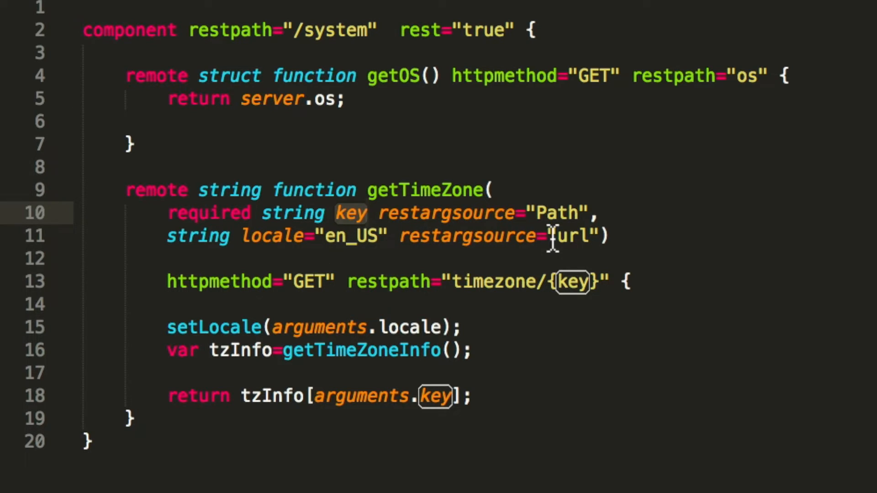
{"action": "mouse_move", "coordinate": [559, 240]}
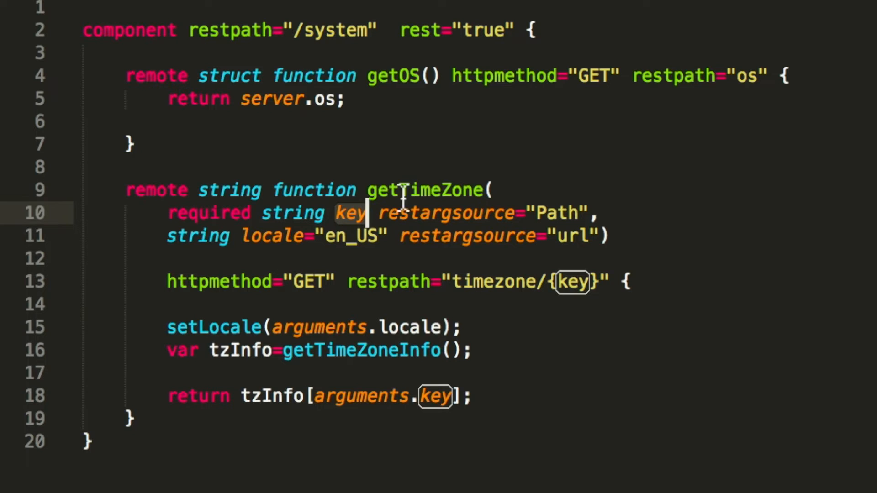
{"action": "mouse_move", "coordinate": [430, 281]}
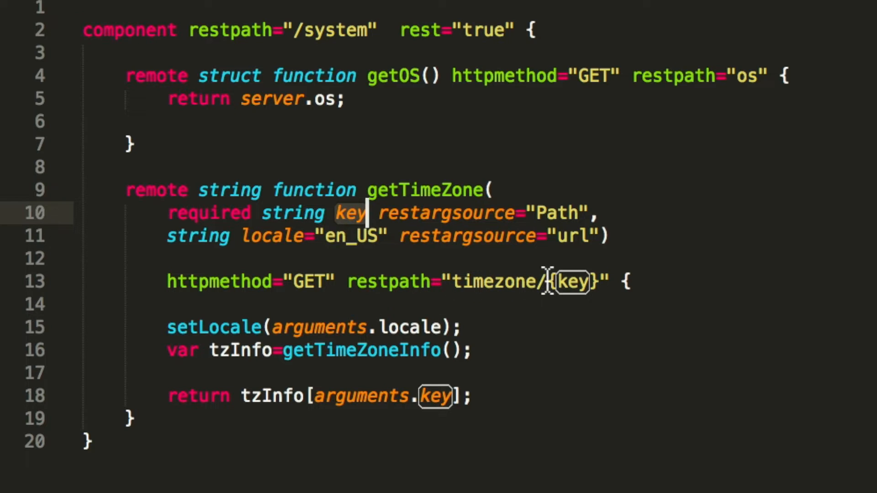
{"action": "mouse_move", "coordinate": [590, 293]}
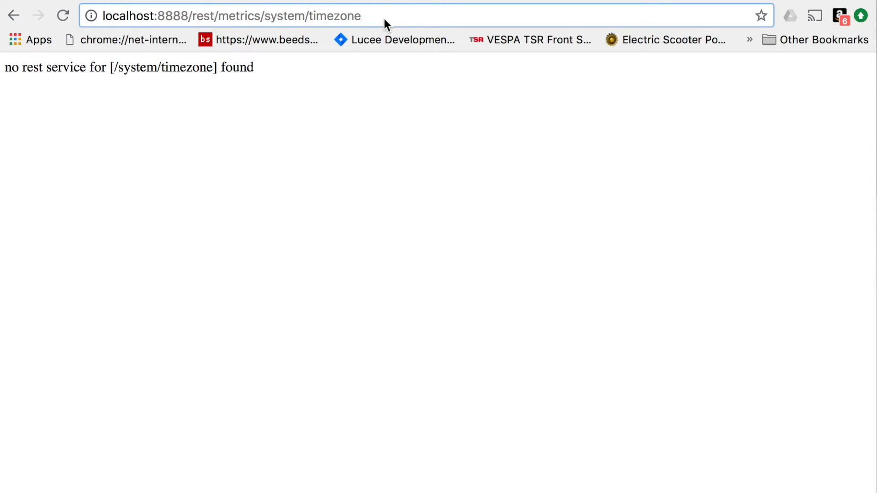
- Load the timezone /id endpoint returning "GB", then /name returning "Greenwich Mean Time"
{"action": "type", "text": "/id"}
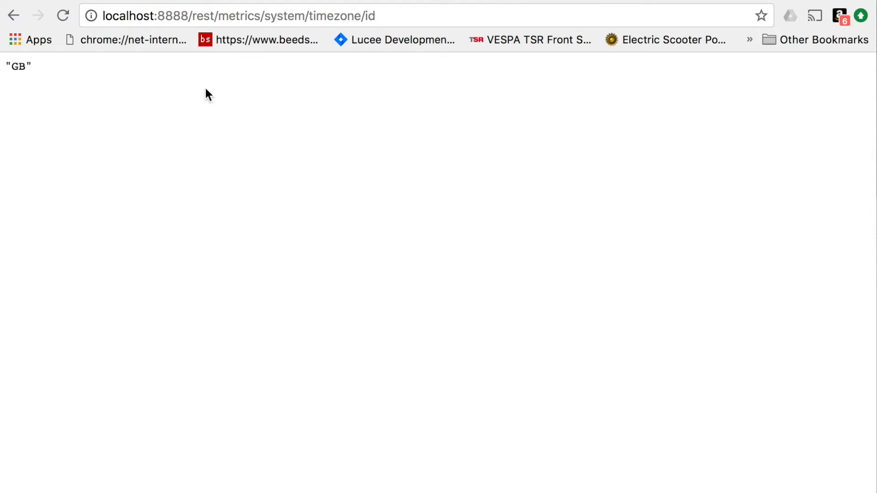
{"action": "mouse_move", "coordinate": [22, 67]}
{"action": "type", "text": "n"}
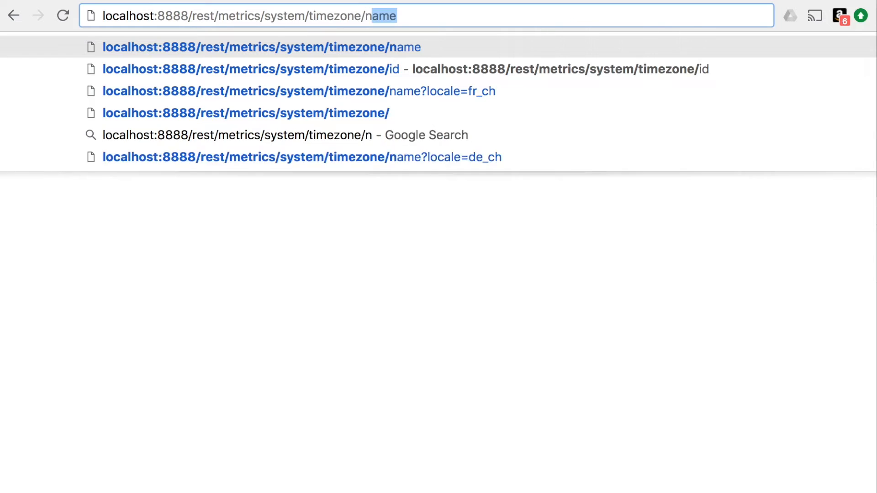
{"action": "key", "text": "Enter"}
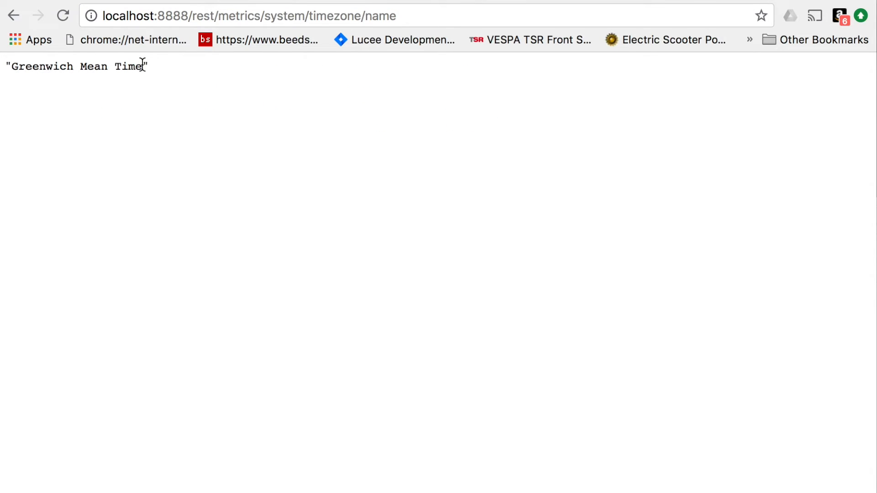
{"action": "mouse_move", "coordinate": [89, 66]}
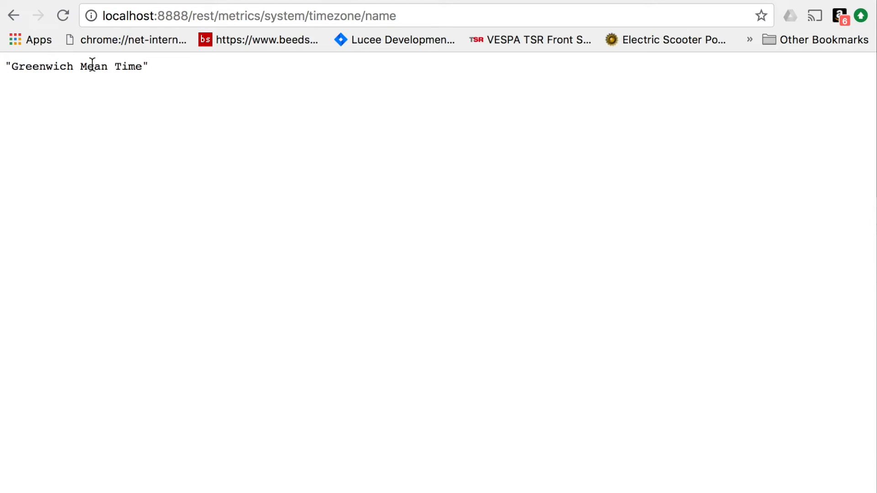
{"action": "mouse_move", "coordinate": [159, 72]}
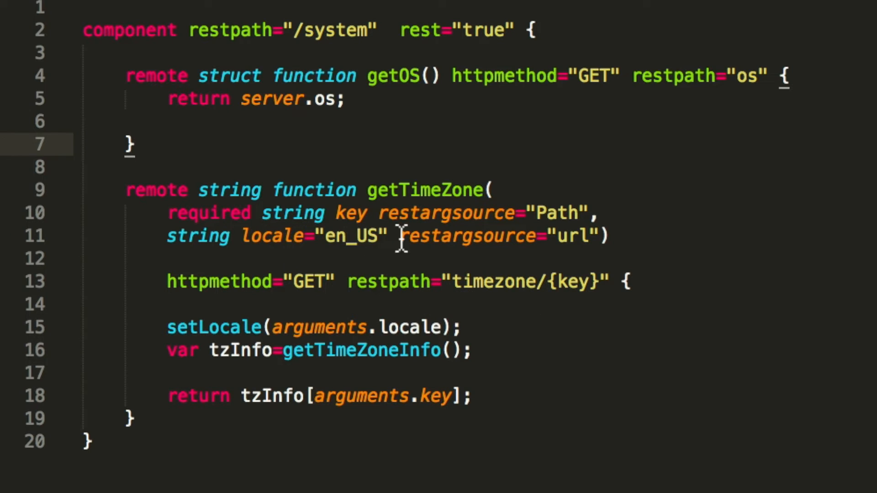
{"action": "mouse_move", "coordinate": [344, 248]}
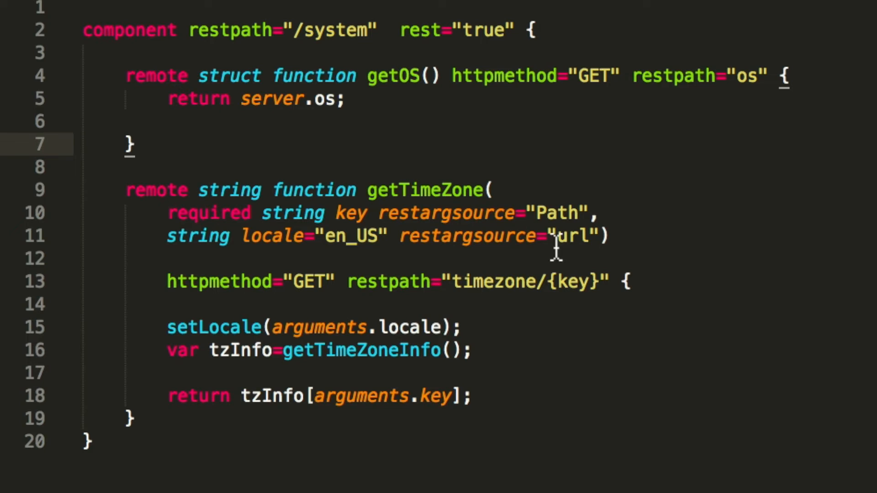
{"action": "mouse_move", "coordinate": [557, 261]}
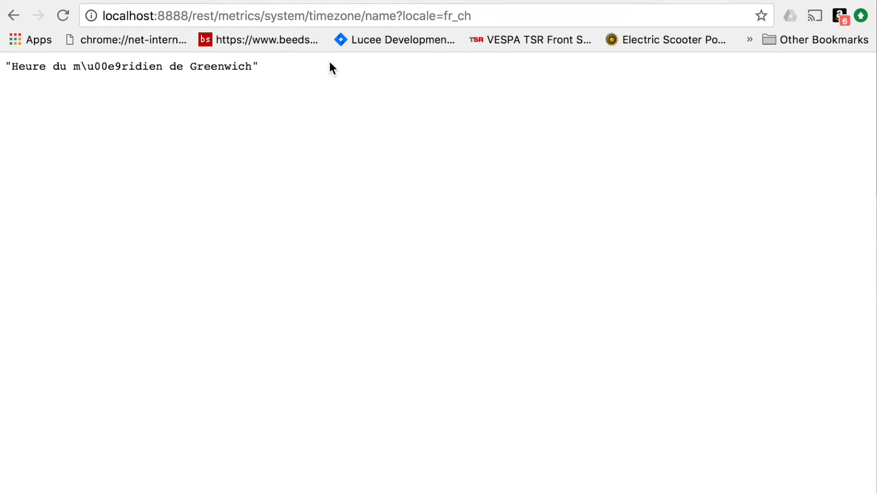
{"action": "mouse_move", "coordinate": [259, 68]}
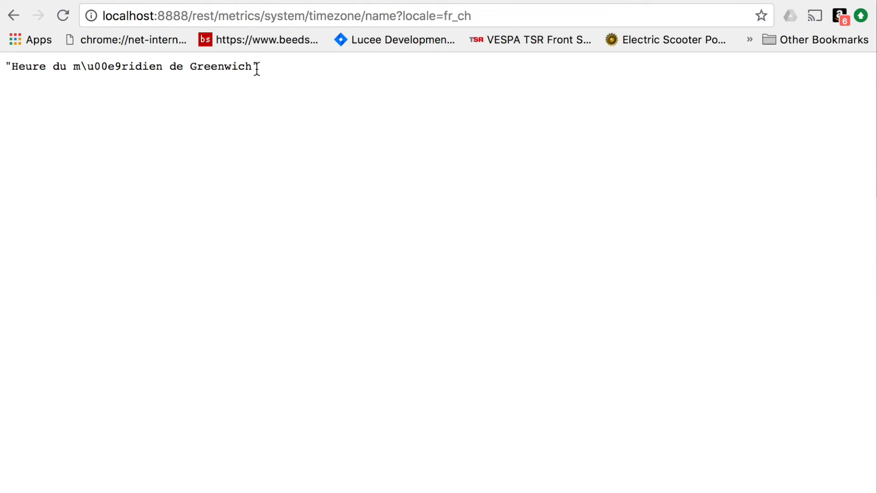
- Edit the locale in the timezone name request to de_ch, returning "Greenwich Zeit"
{"action": "left_click", "coordinate": [285, 9]}
{"action": "type", "text": "de"}
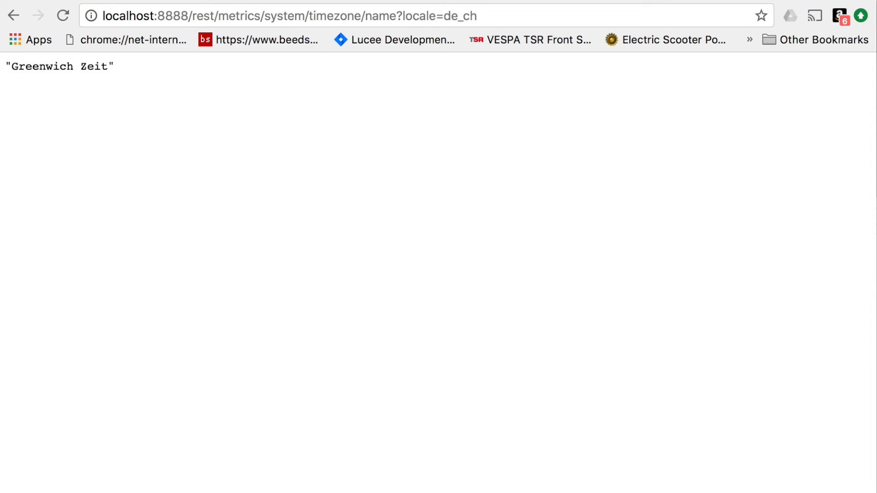
{"action": "mouse_move", "coordinate": [458, 30]}
{"action": "type", "text": "i"}
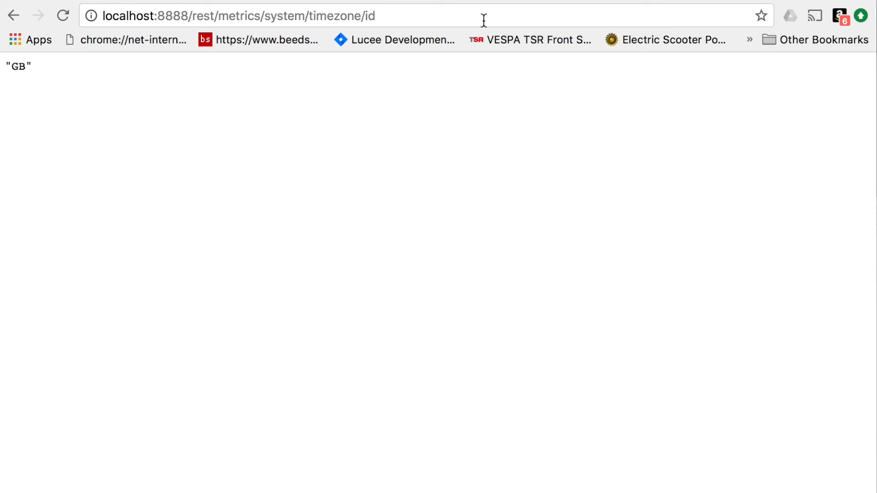
- Request timezone/id.json returning "GB", then change the extension toward .wddx
{"action": "double_click", "coordinate": [367, 16]}
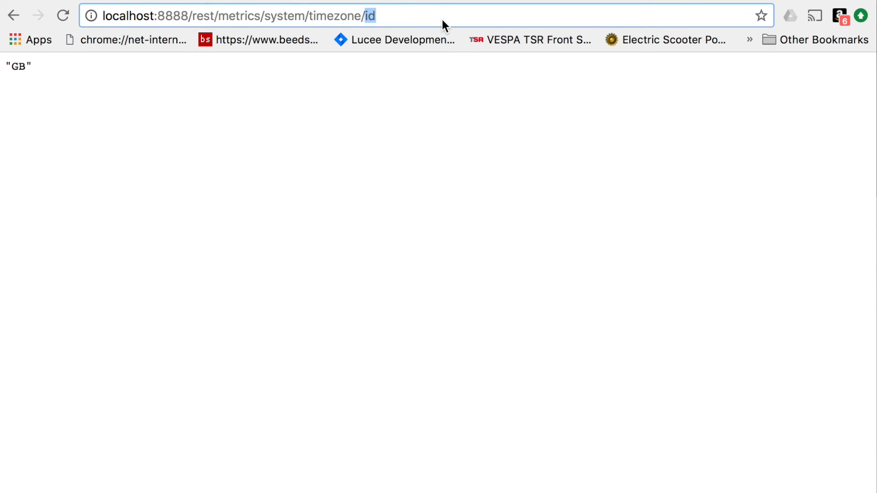
{"action": "type", "text": ".json"}
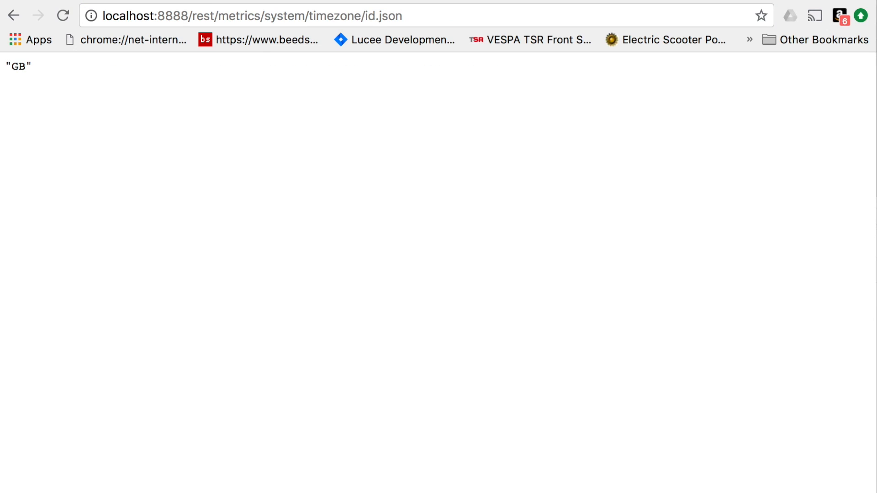
{"action": "left_click", "coordinate": [251, 15]}
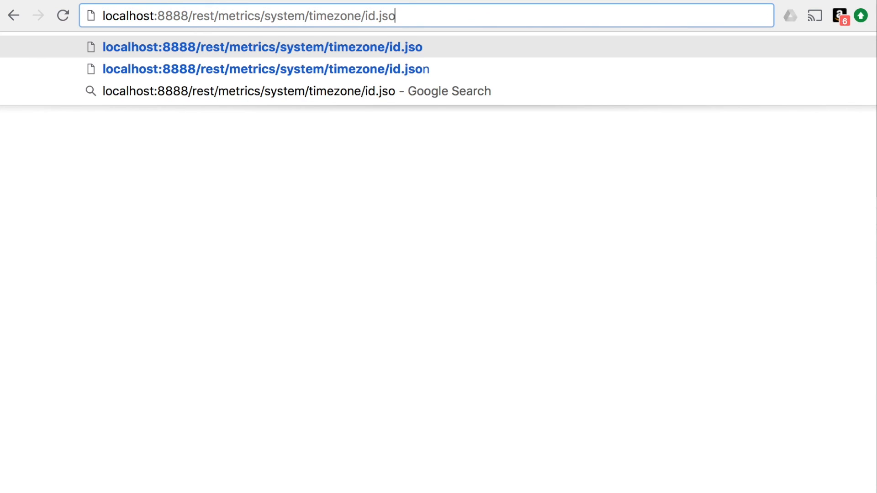
{"action": "key", "text": "Backspace"}
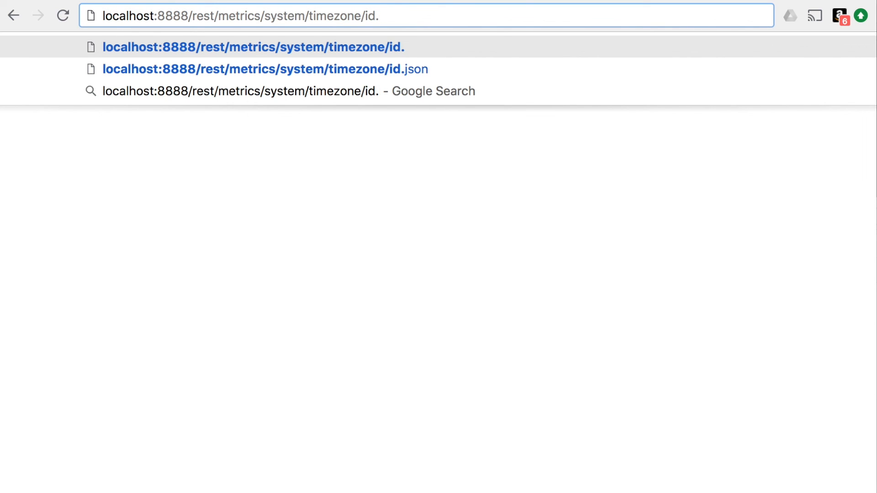
{"action": "type", "text": "wddx"}
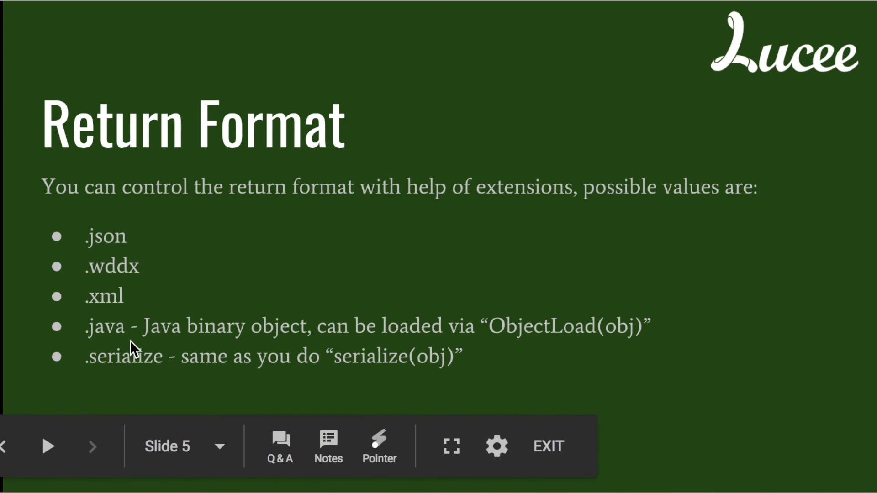
{"action": "mouse_move", "coordinate": [320, 269]}
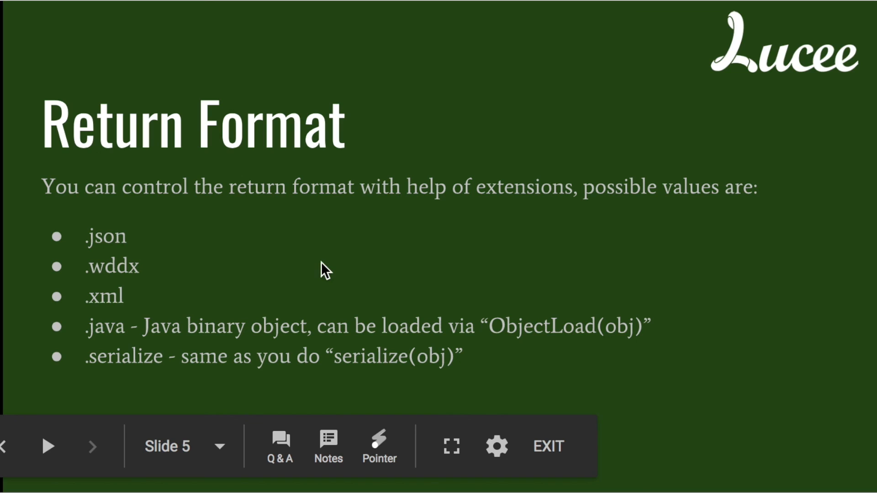